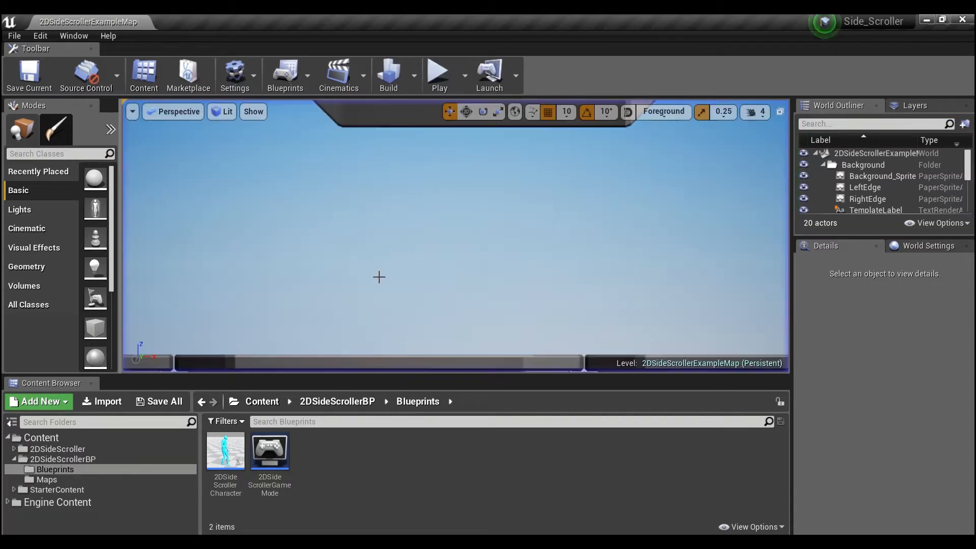
mouse_move(225, 451)
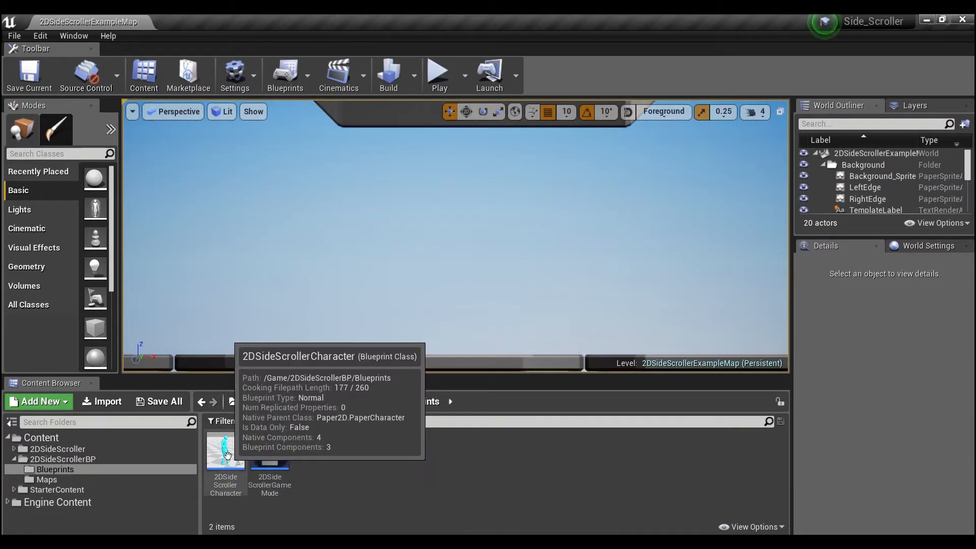
Open the 2DSideScrollerCharacter blueprint and delete all existing graph nodes and the Beam component.
double_click(225, 448)
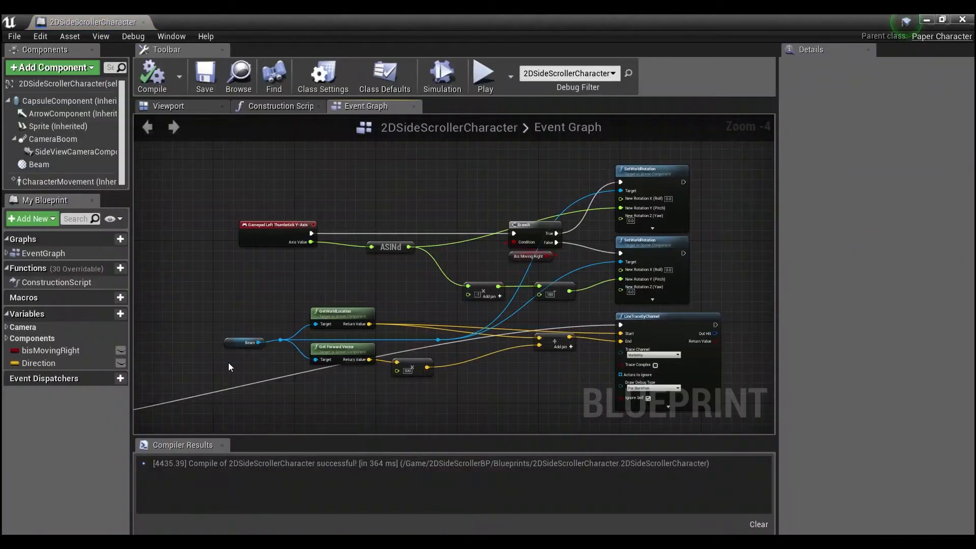
scroll(down, 3)
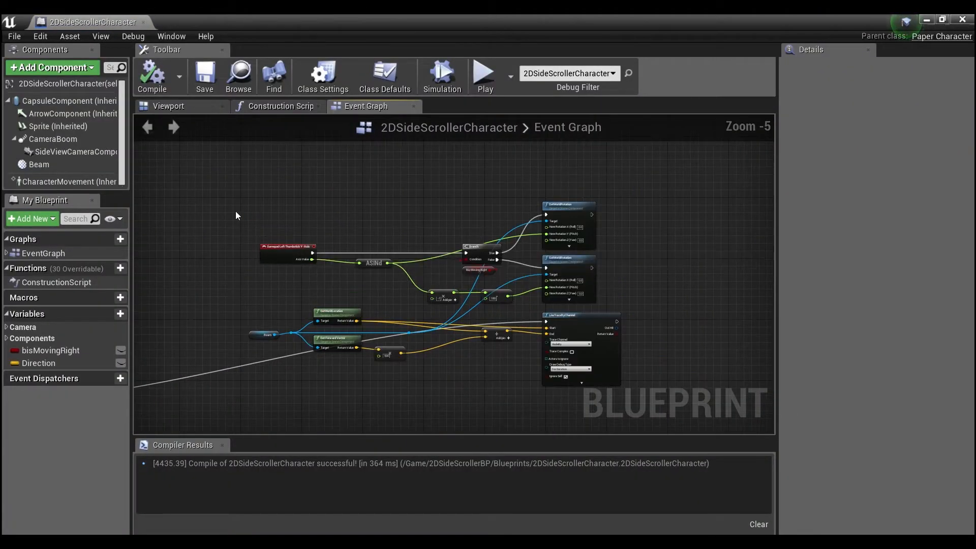
key(ctrl+a)
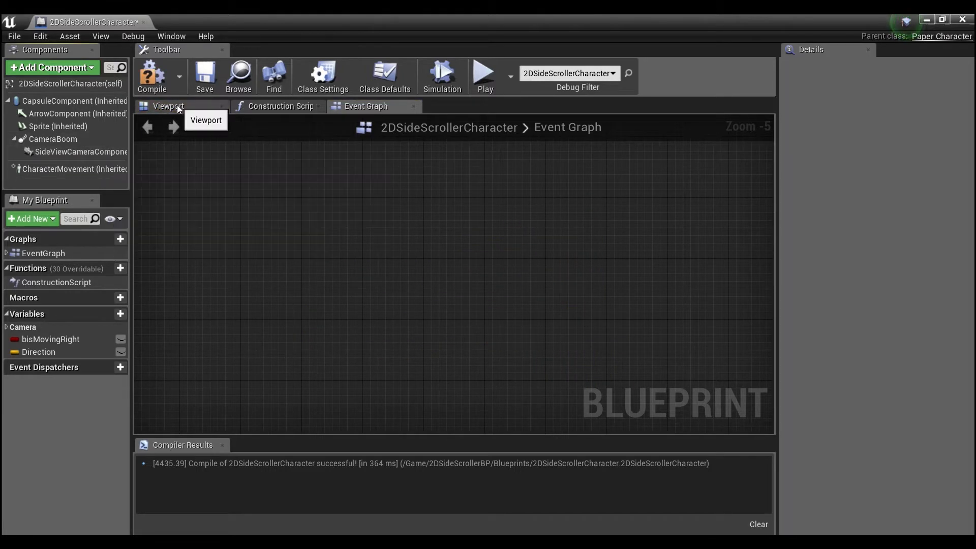
Add a Billboard component to the character from the Viewport and name it Beam.
click(167, 105)
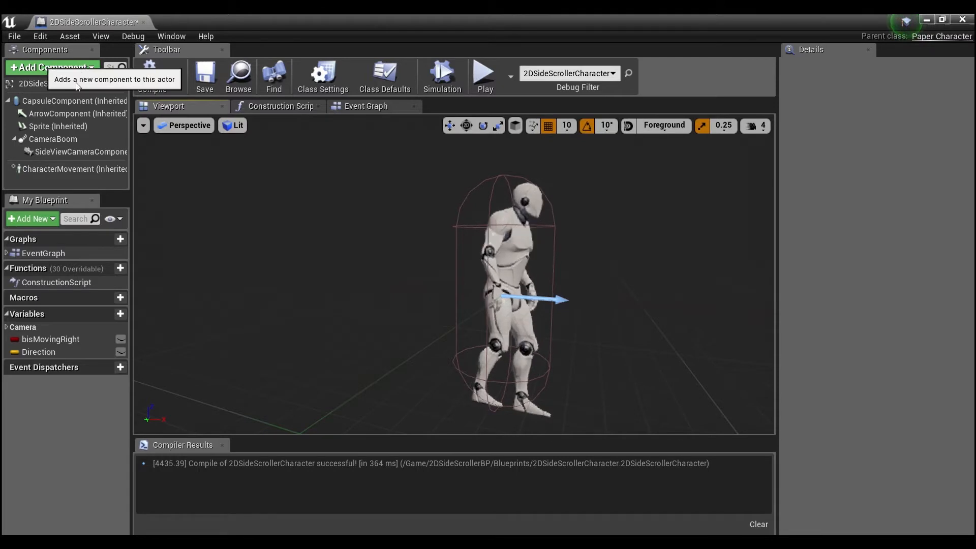
click(52, 67)
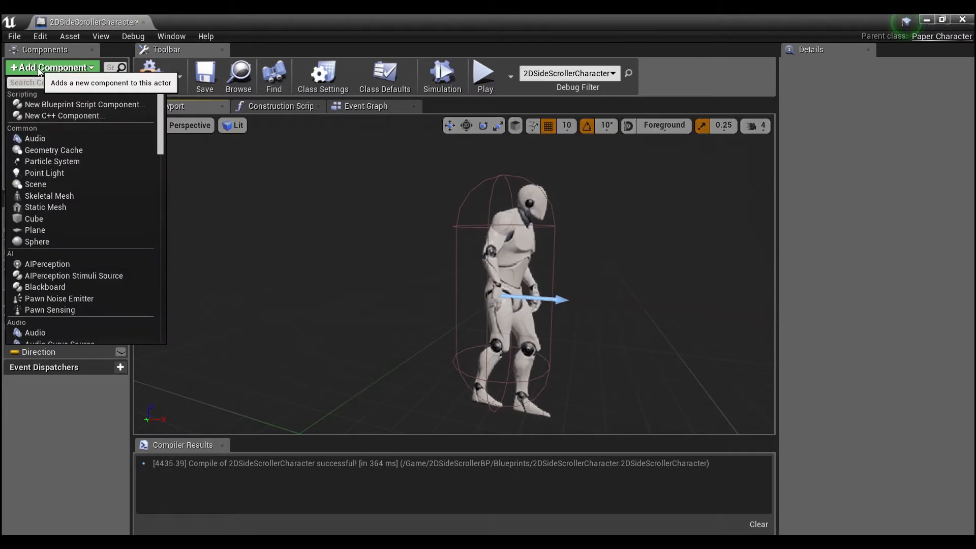
text(b)
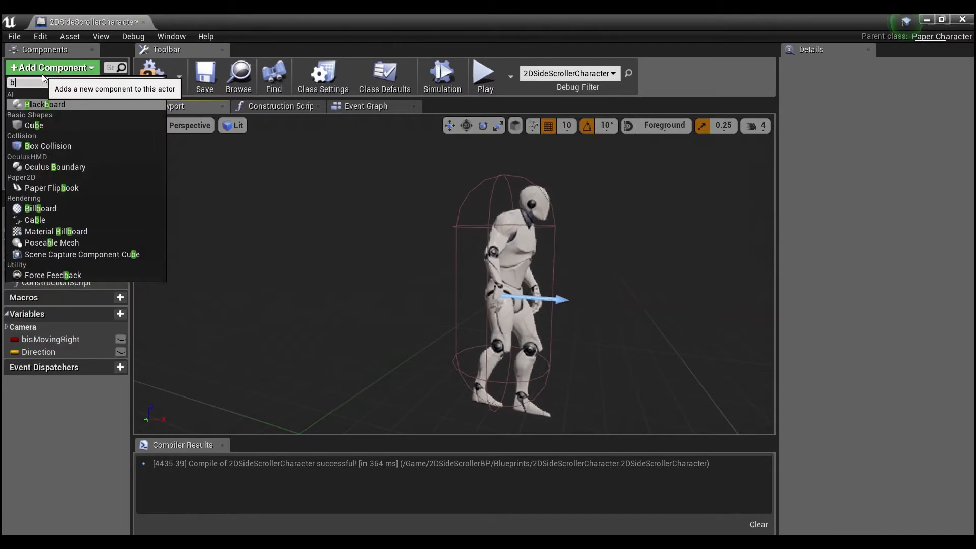
text(illbo)
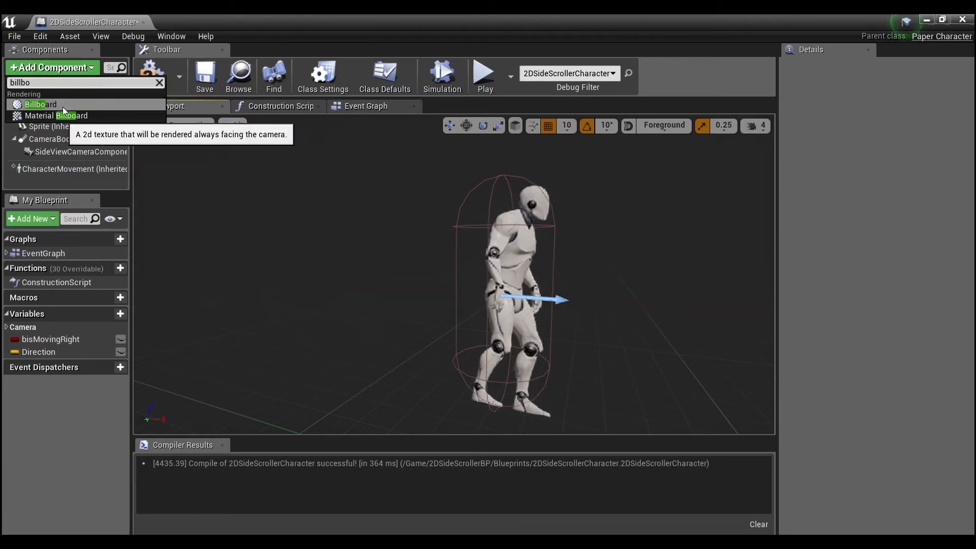
click(39, 104)
text(Beam)
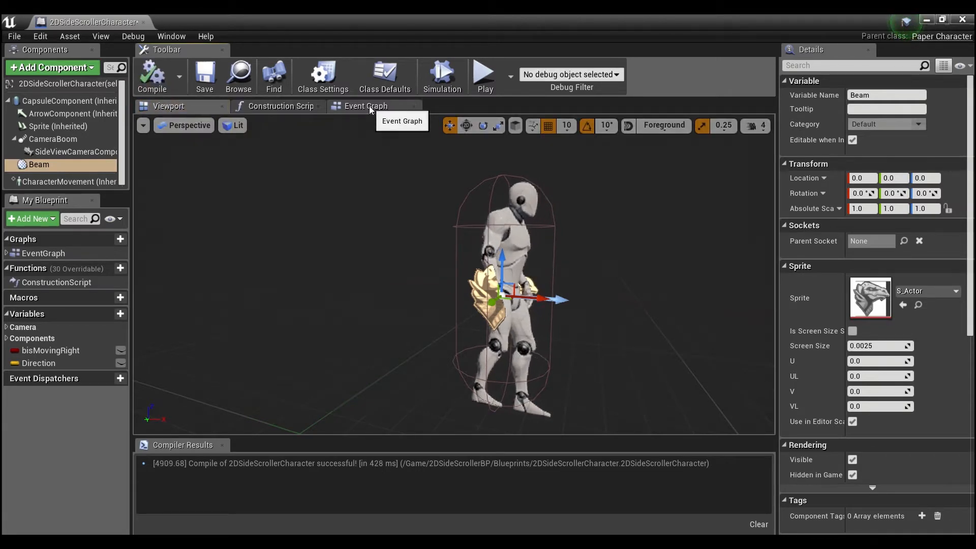
Add a LineTraceByChannel node and a GetWorldLocation node fed by the Beam reference.
click(365, 106)
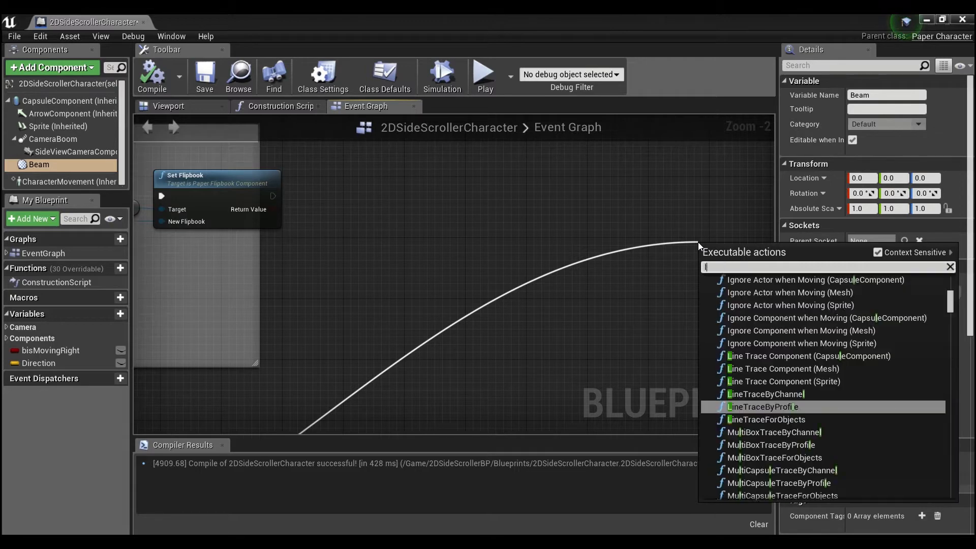
text(line trace)
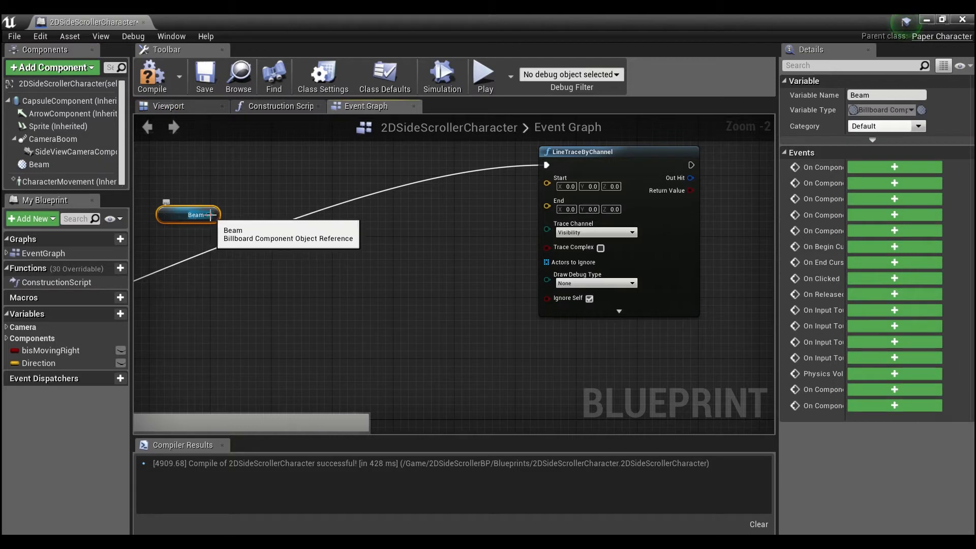
text(get w)
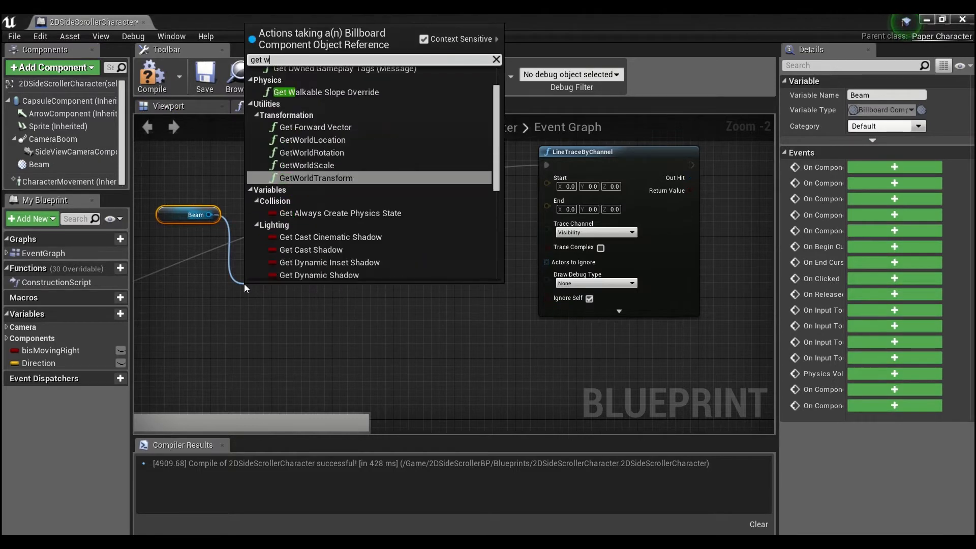
click(311, 139)
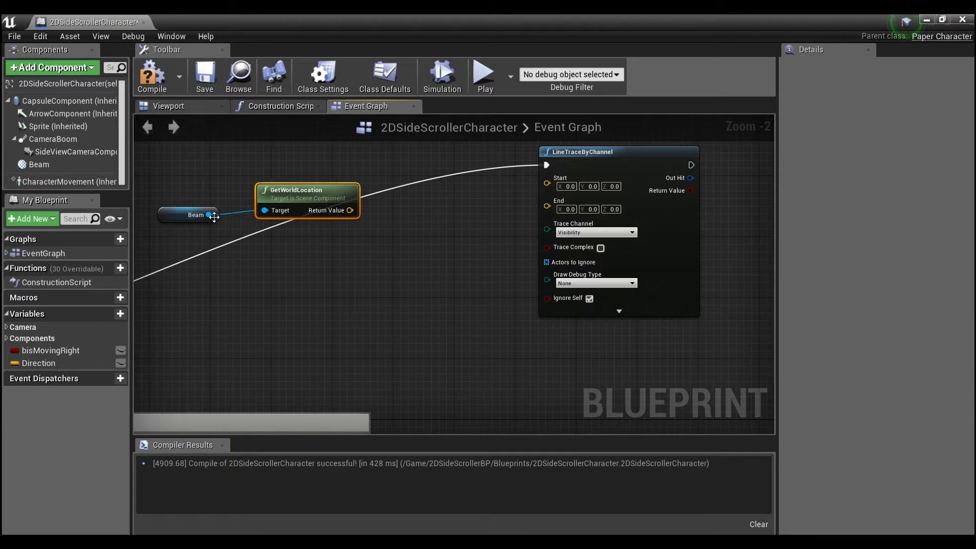
Add a GetForwardVector node driven by the same Beam reference.
drag(211, 215, 253, 273)
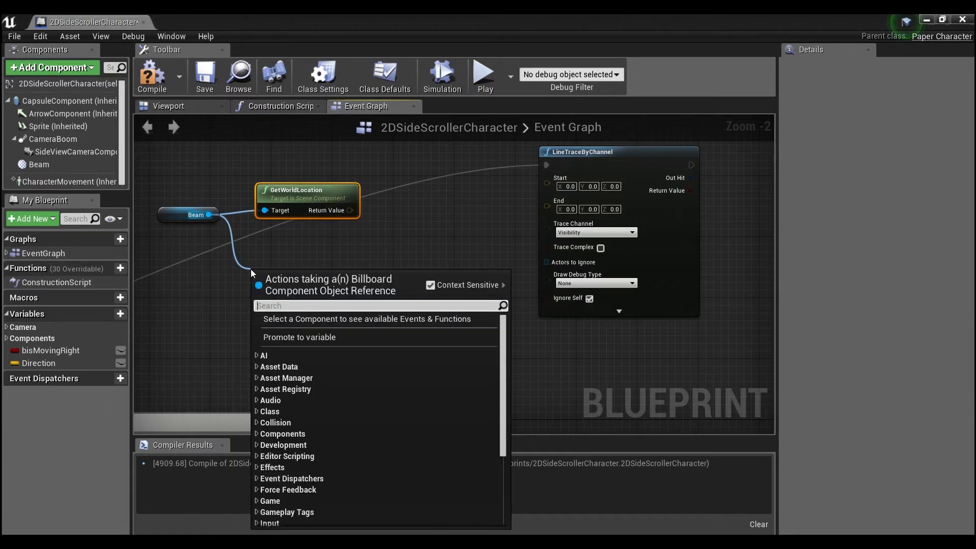
click(291, 273)
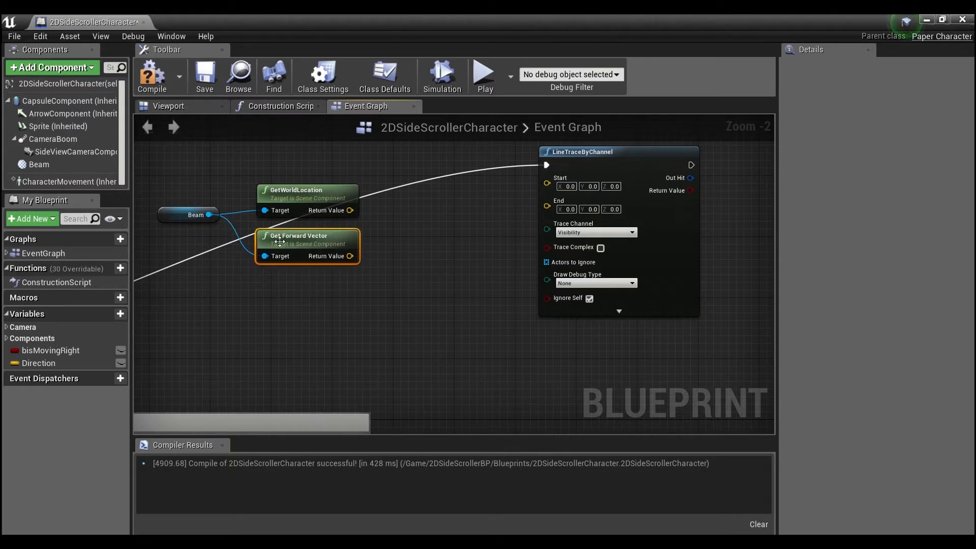
click(195, 223)
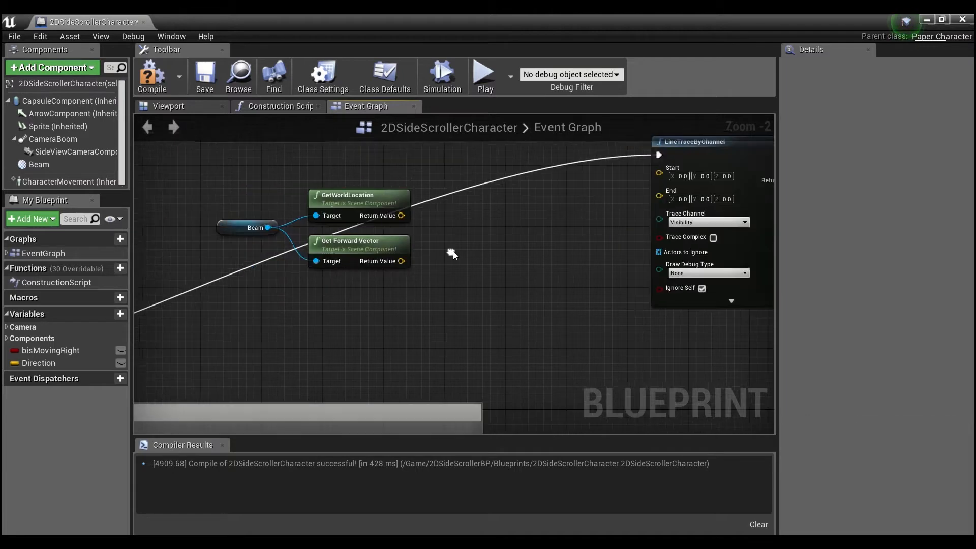
Add Beam's location to its forward vector times 500 for the trace End, with debug drawing for a duration.
drag(403, 260, 440, 285)
text(500)
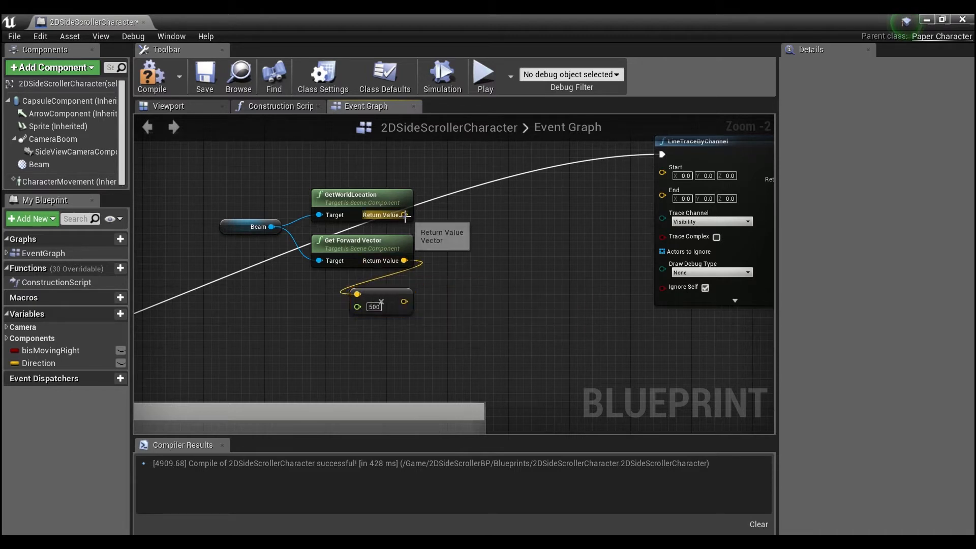
drag(403, 215, 512, 264)
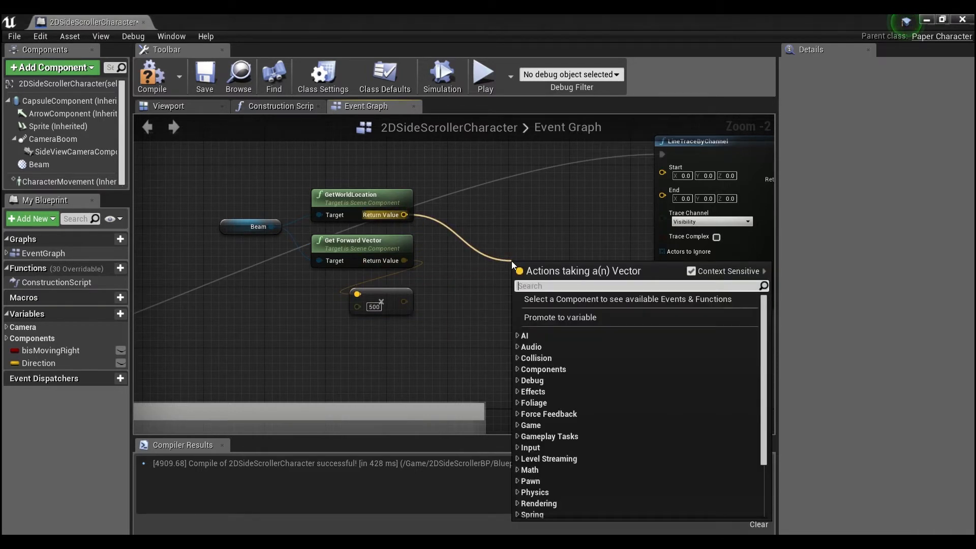
text(add vector)
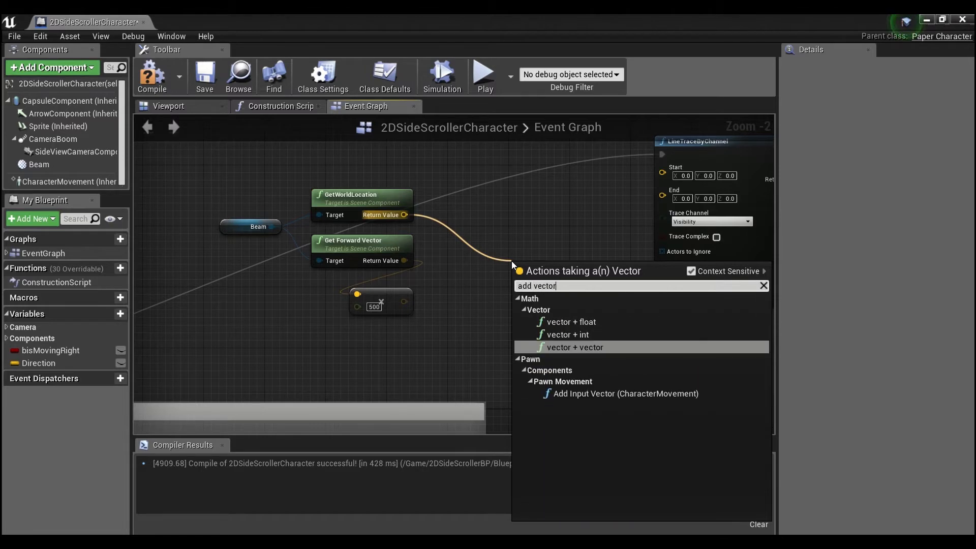
click(573, 347)
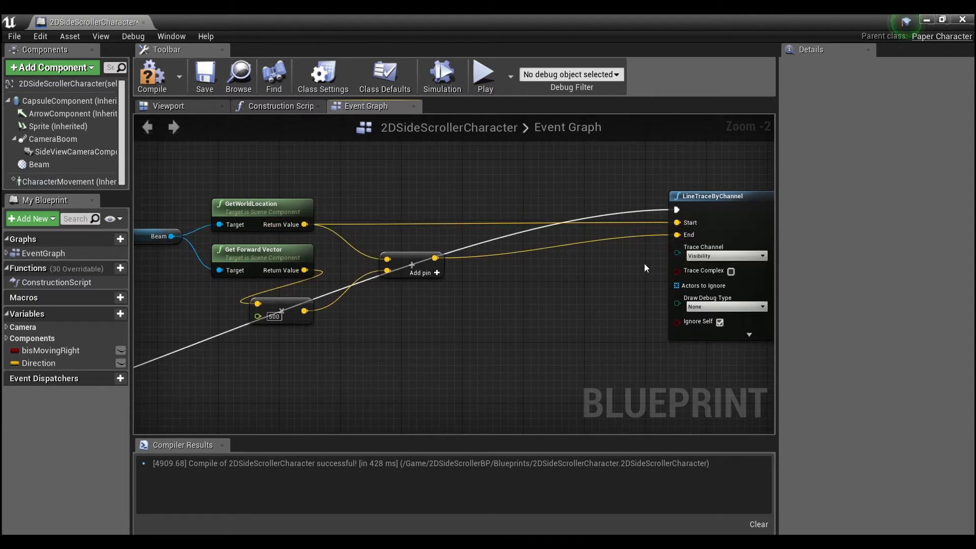
click(572, 277)
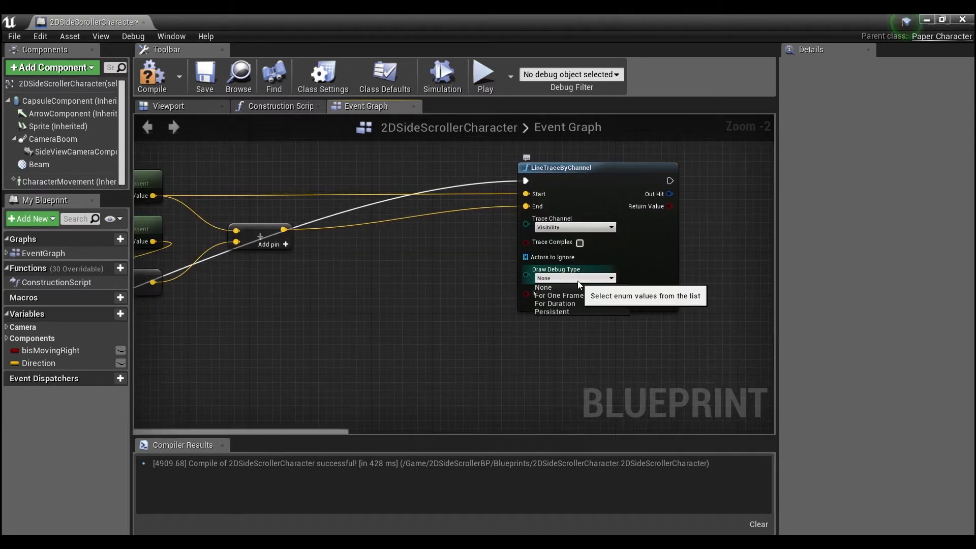
click(554, 303)
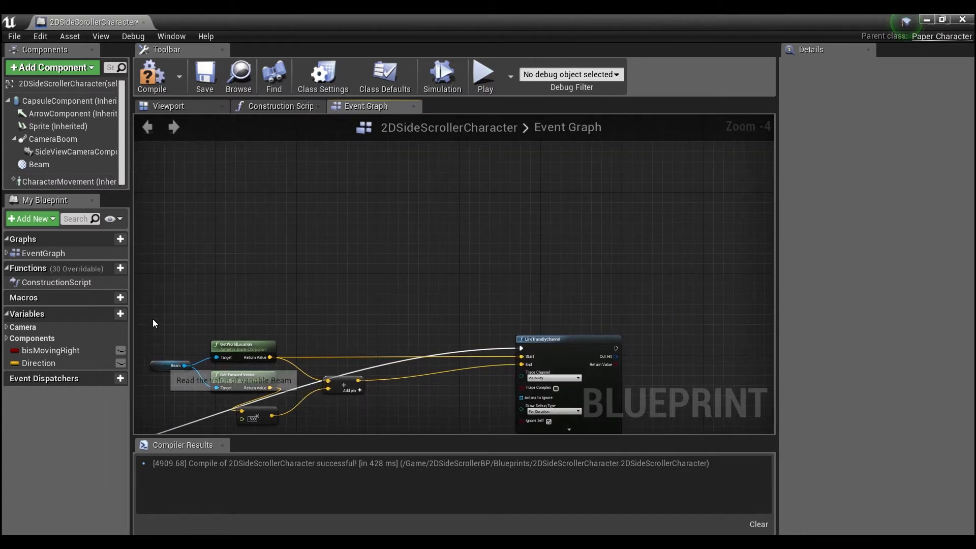
mouse_move(38, 164)
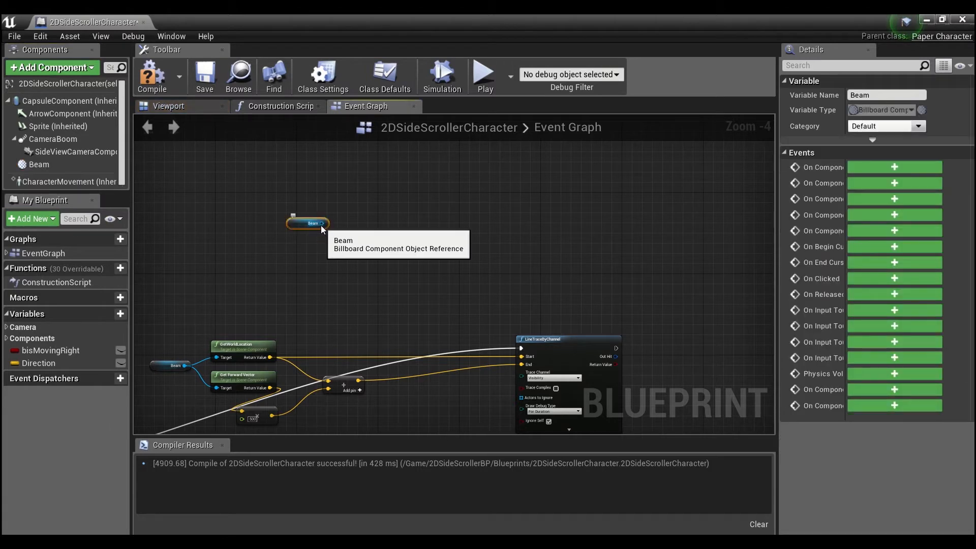
Add a SetWorldRotation node from Beam and split its New Rotation into roll, pitch and yaw.
drag(324, 222, 393, 196)
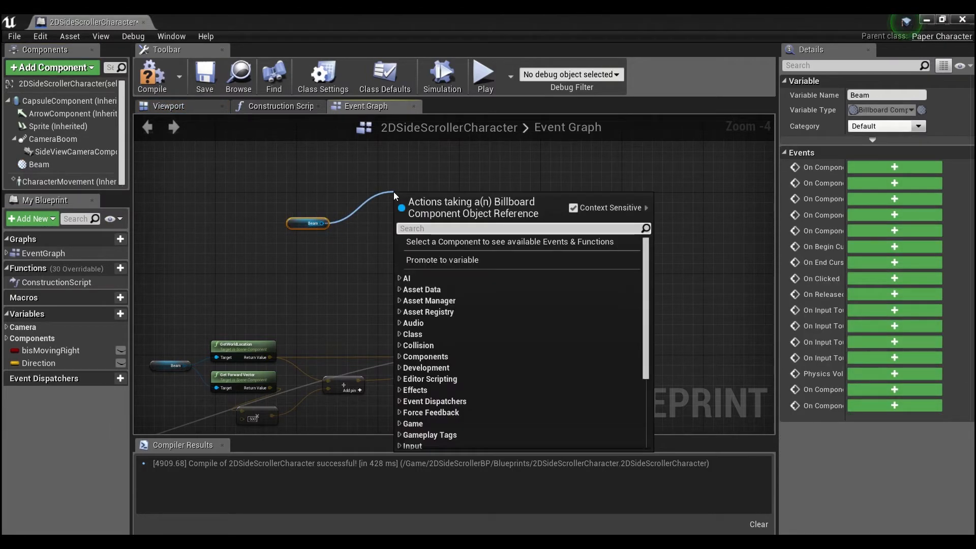
text(set world ro)
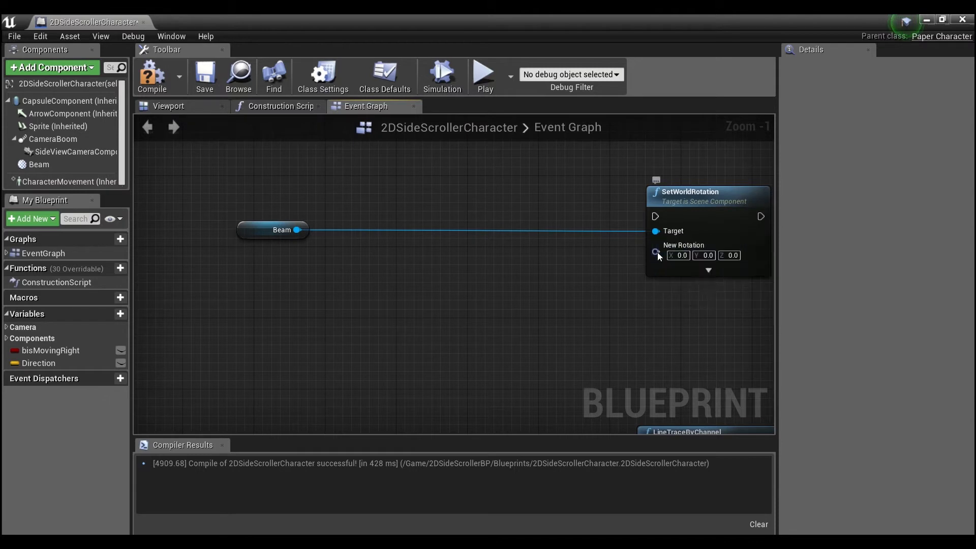
right_click(656, 252)
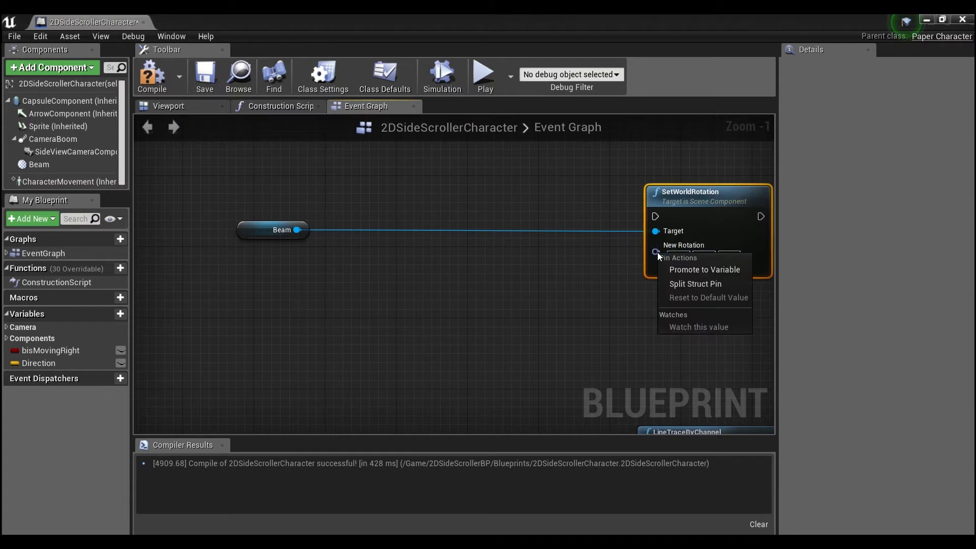
click(694, 283)
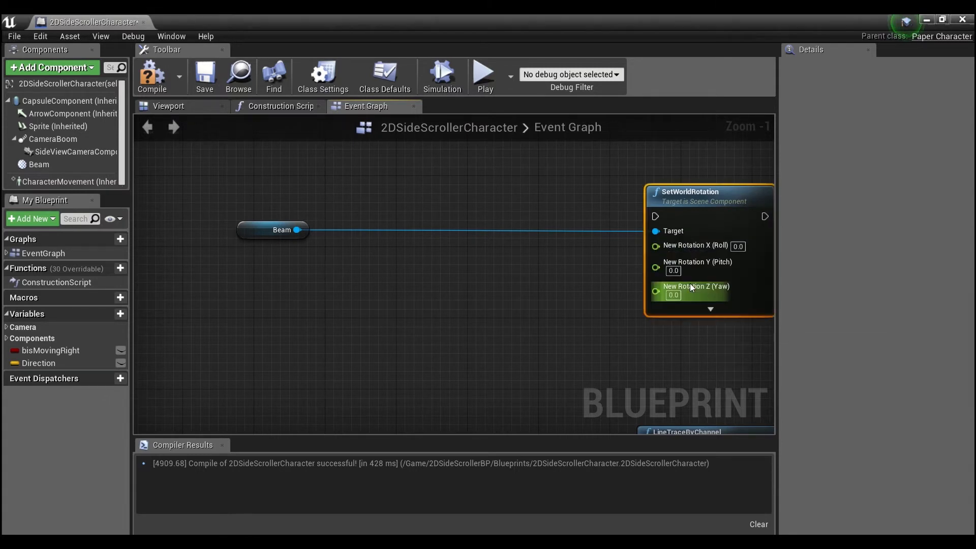
click(281, 229)
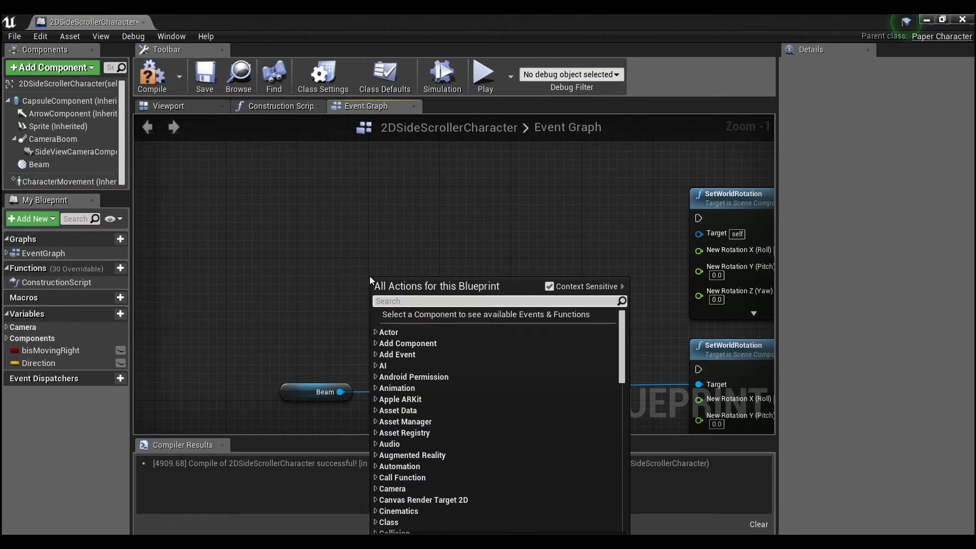
Add a Gamepad Left Thumbstick Y-Axis event and connect Beam as target of the first SetWorldRotation.
text(thumb)
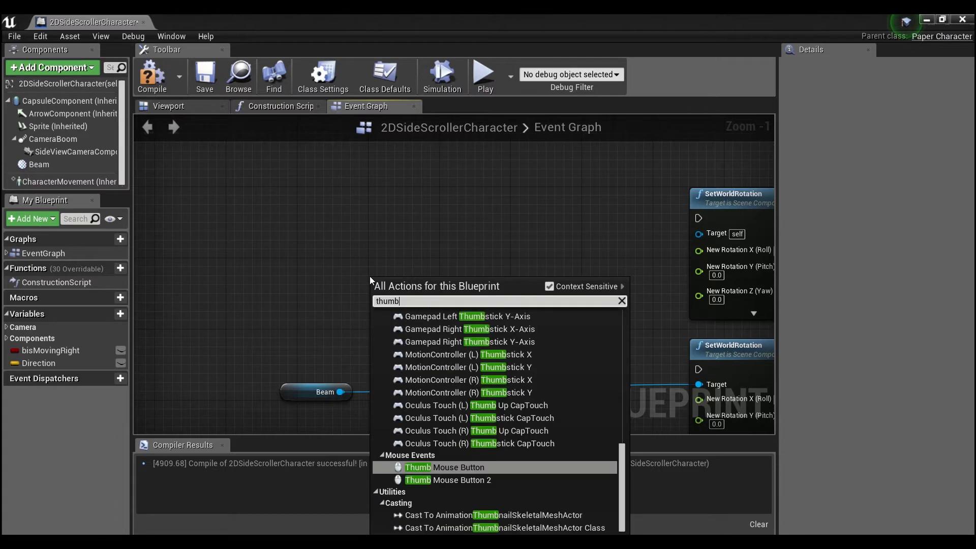
text(x)
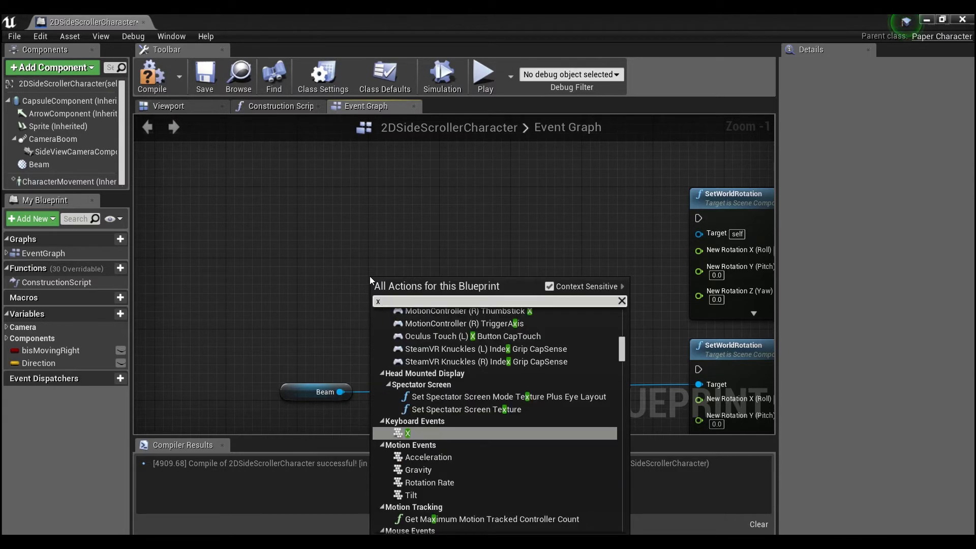
text(y)
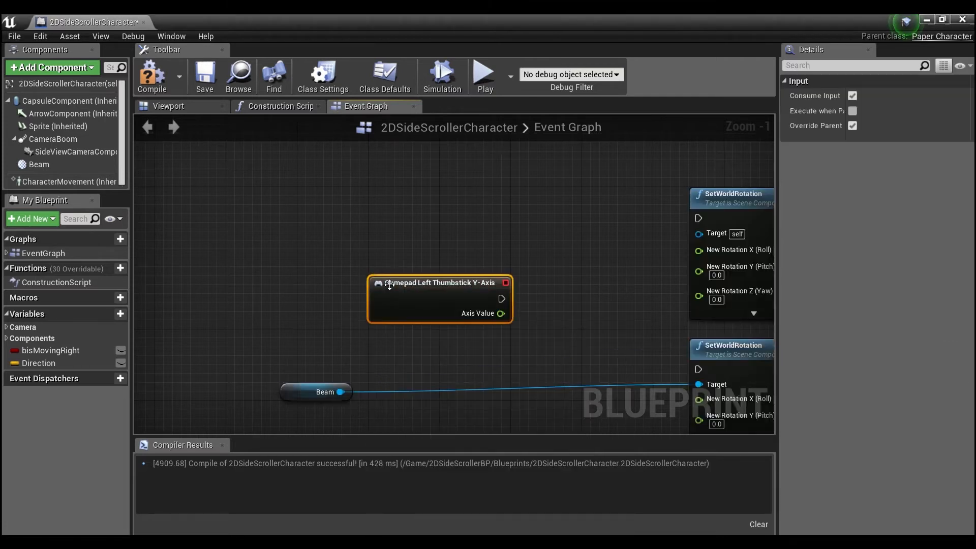
drag(439, 282, 358, 238)
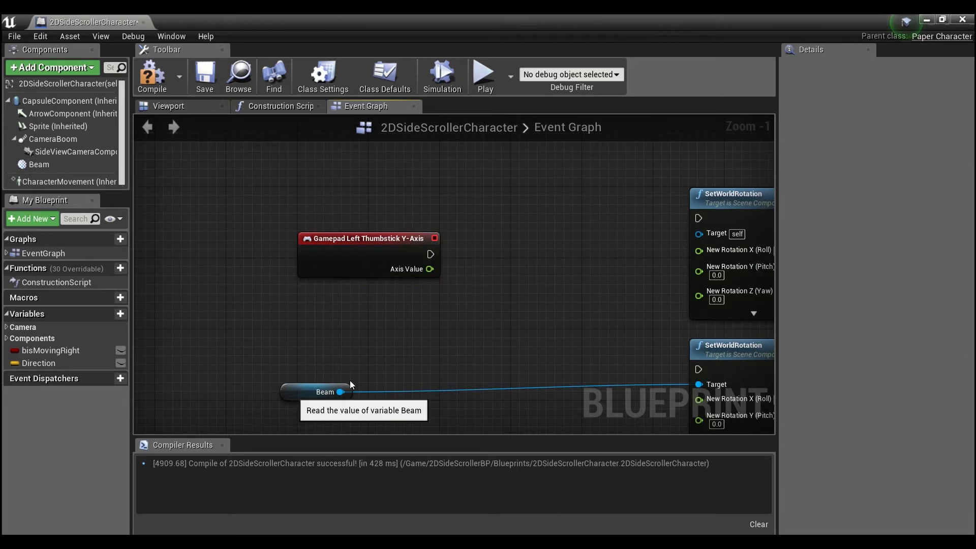
click(325, 391)
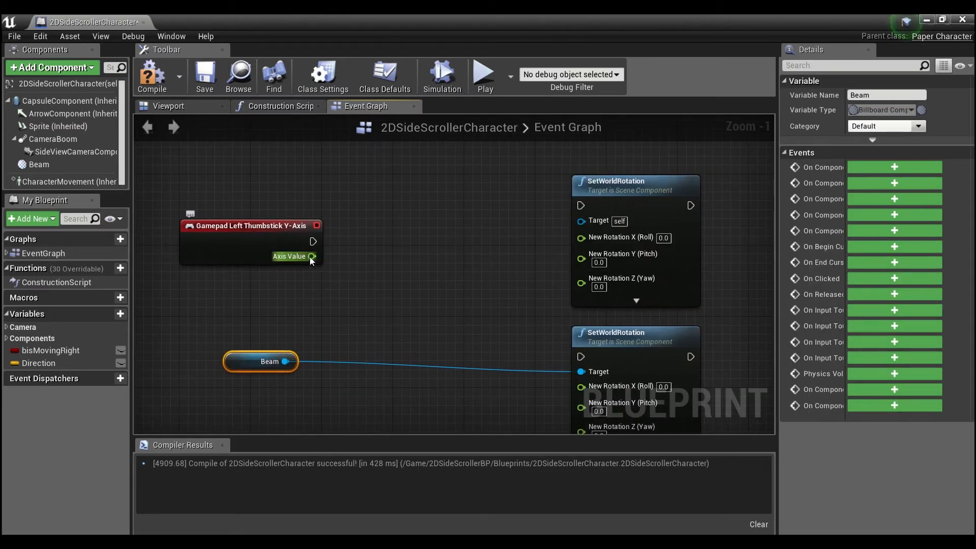
mouse_move(645, 260)
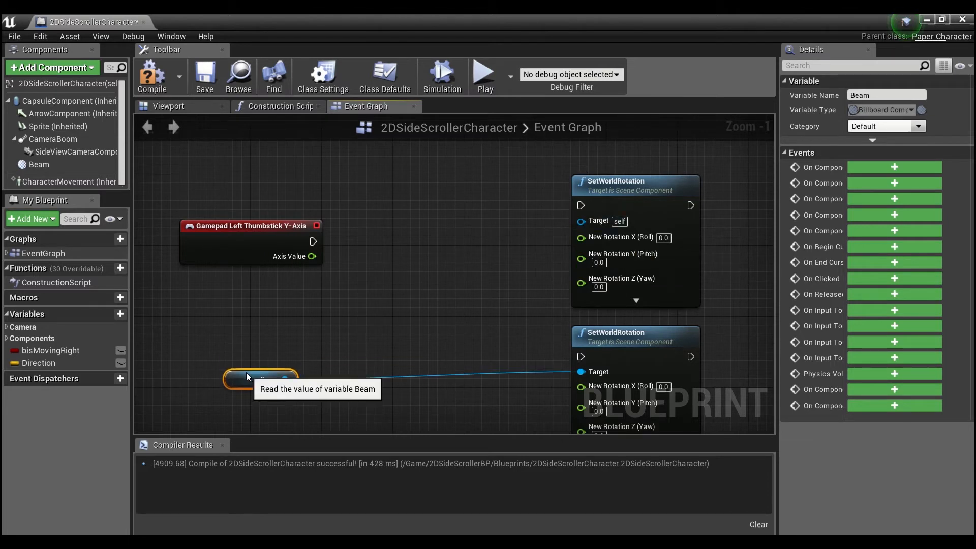
drag(287, 379, 580, 220)
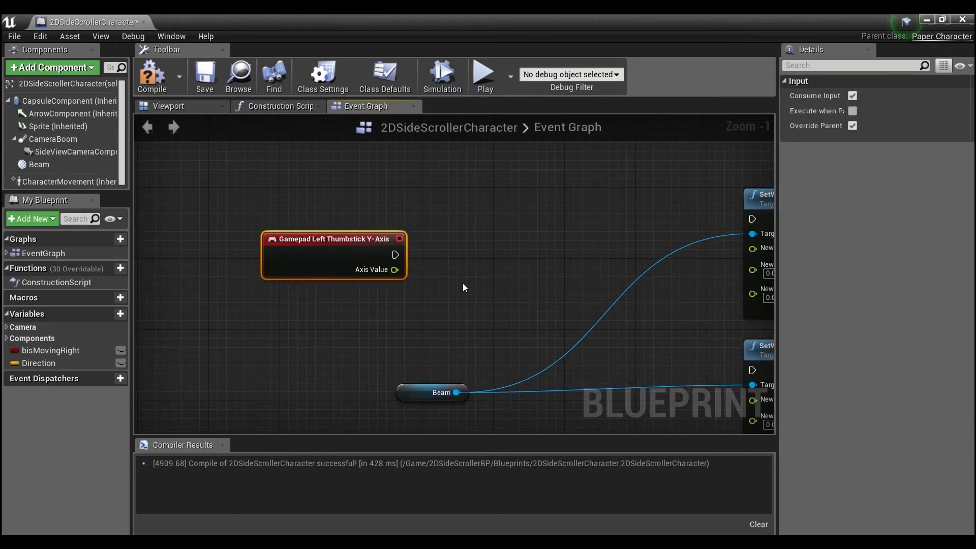
Feed the thumbstick Axis Value into a new Asin (Degrees) node.
click(532, 278)
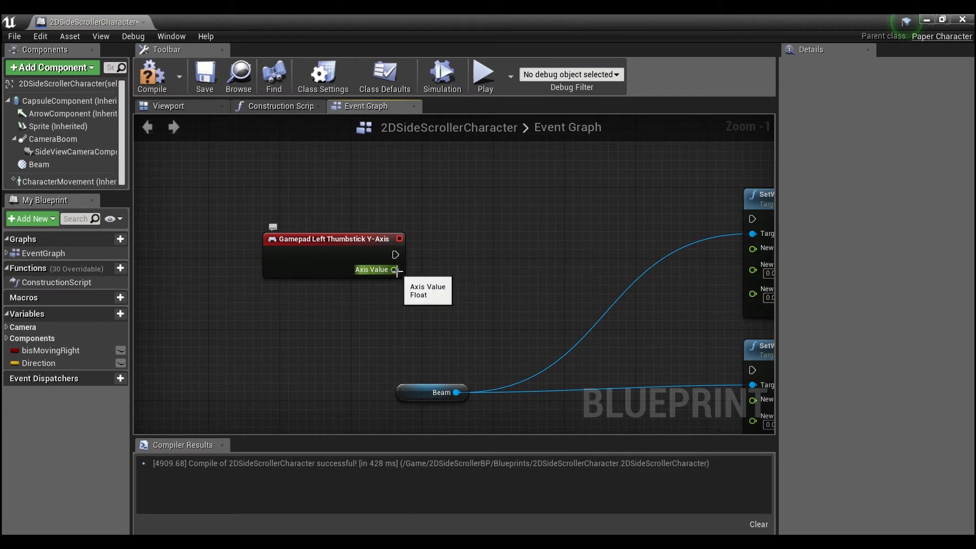
drag(394, 269, 459, 295)
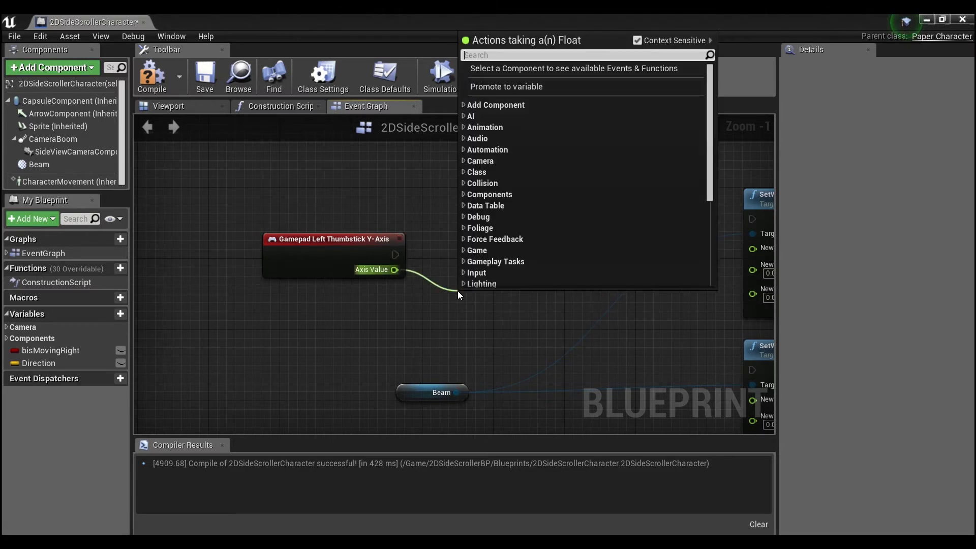
text(a)
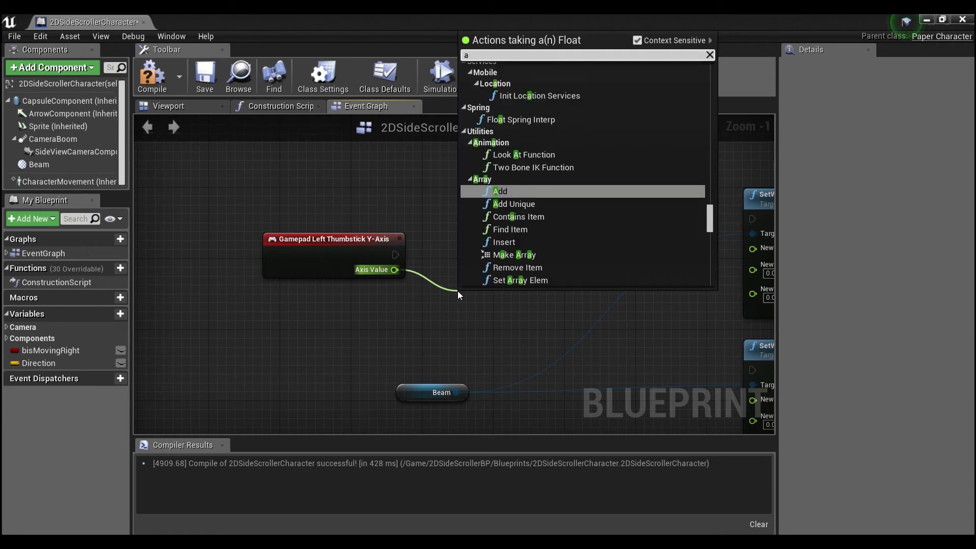
text(sin)
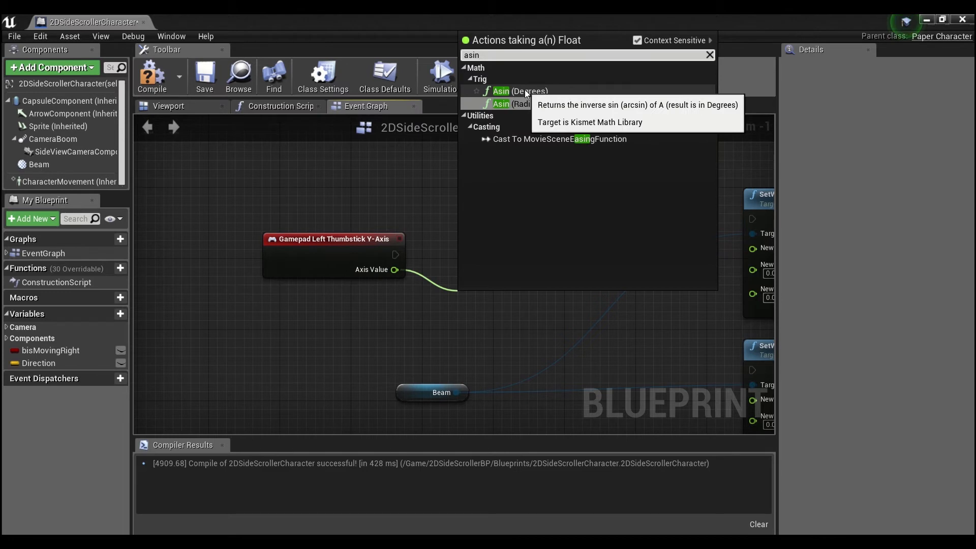
click(501, 90)
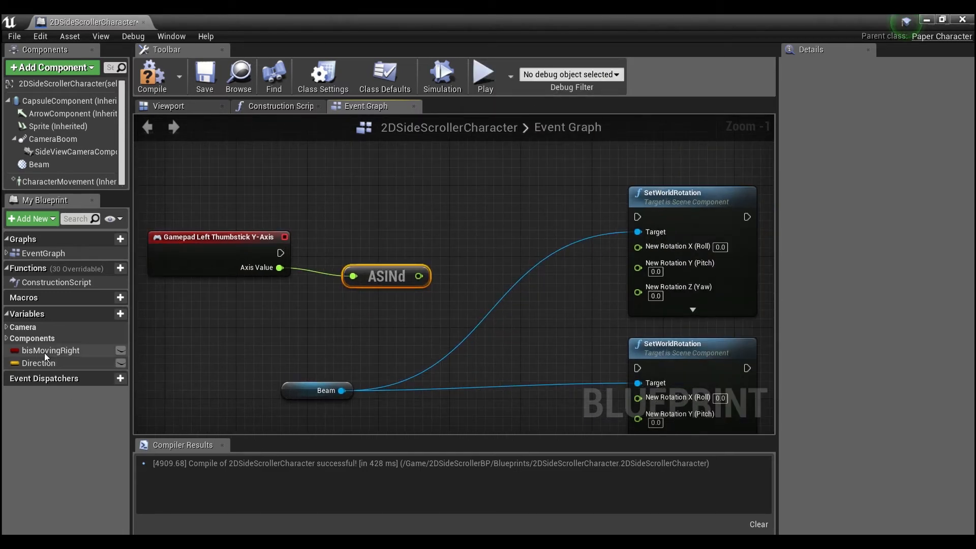
mouse_move(49, 350)
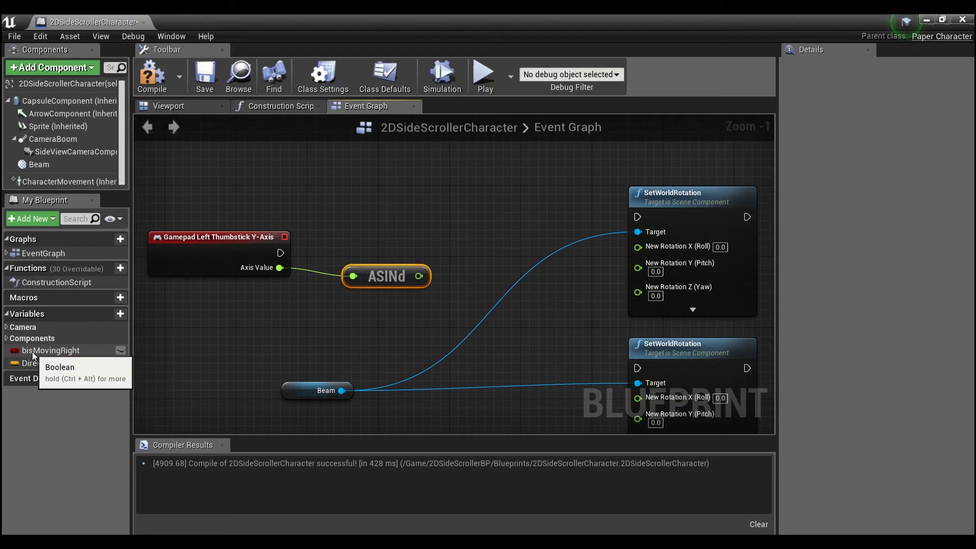
Branch on bisMovingRight between the two SetWorldRotation nodes and wire ASINd to the first Pitch.
click(50, 351)
text(bran)
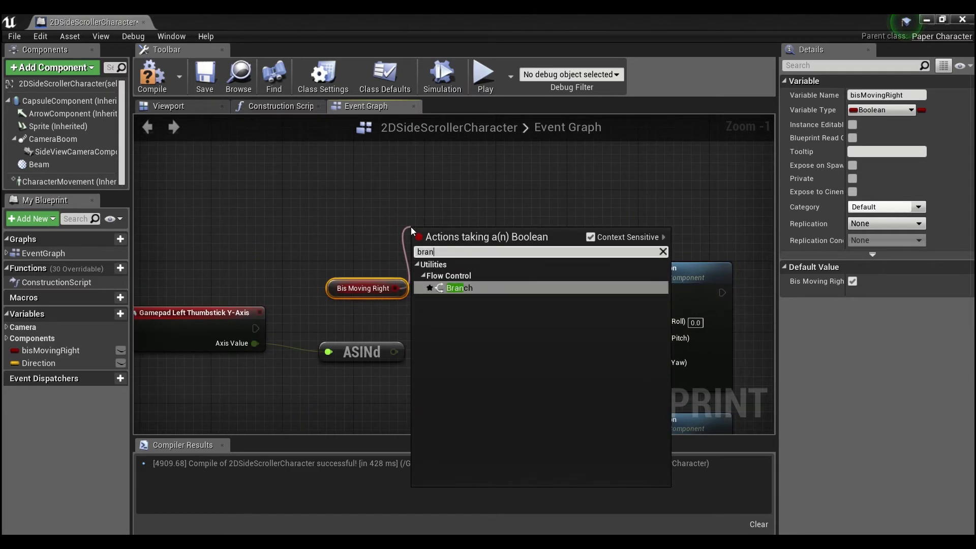
click(459, 287)
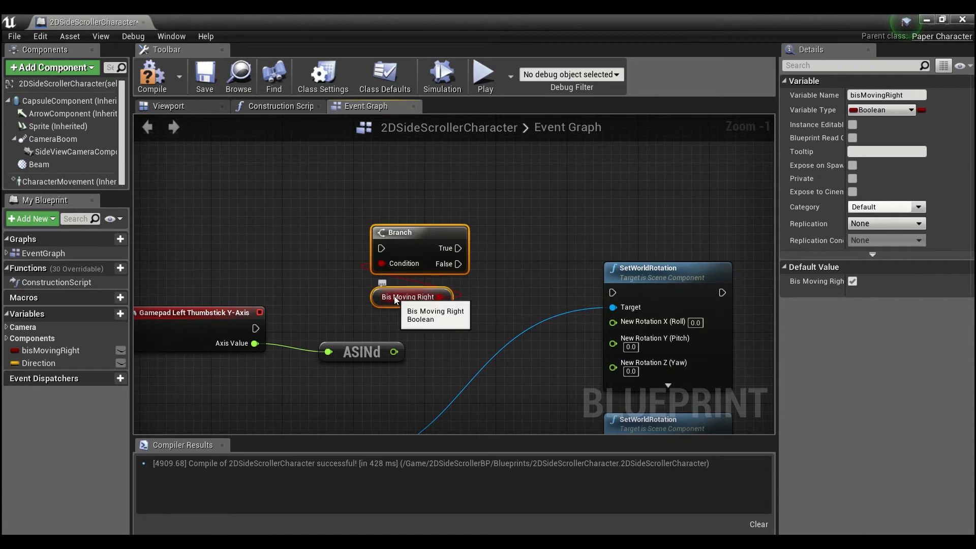
mouse_move(468, 273)
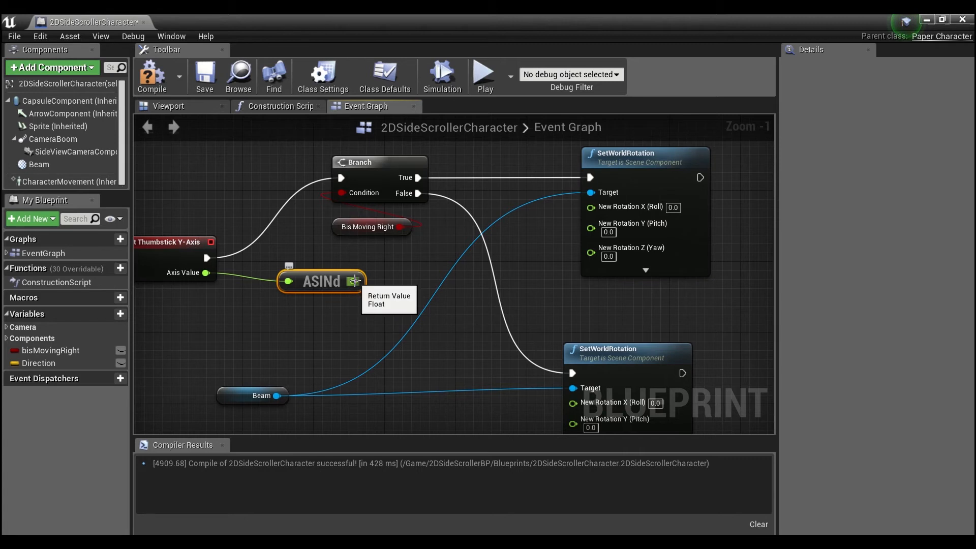
drag(356, 280, 589, 228)
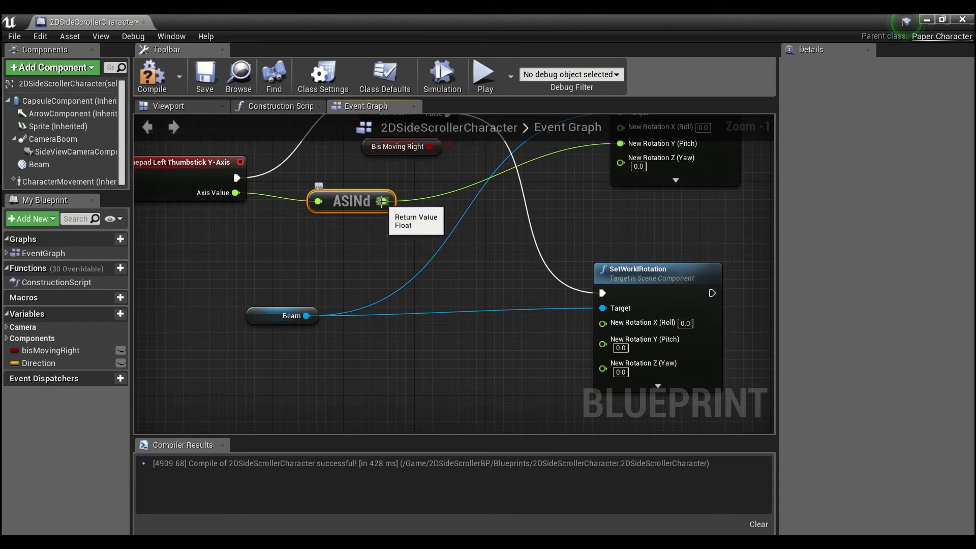
Multiply ASINd by -1, combine with 180 in a float minus node and drive the second node's Pitch.
drag(388, 200, 382, 273)
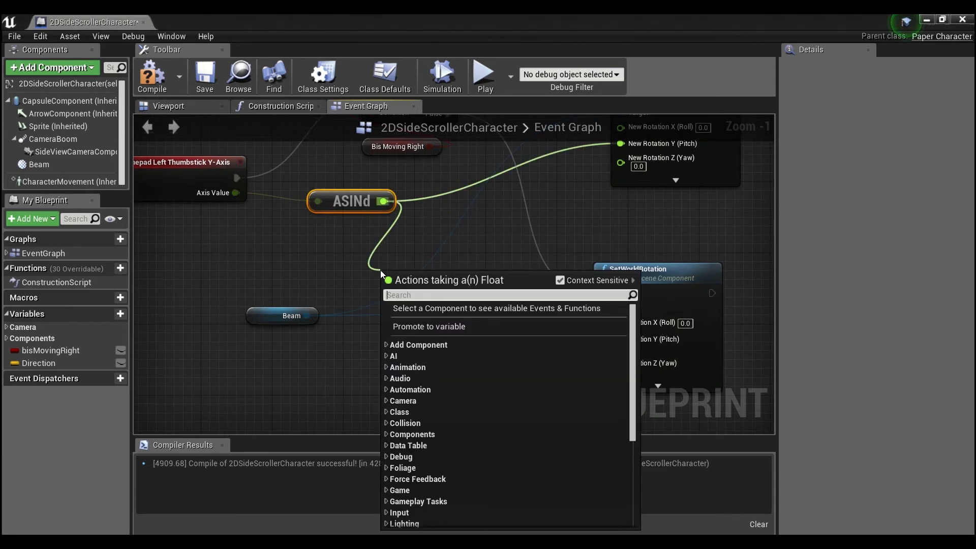
text(float)
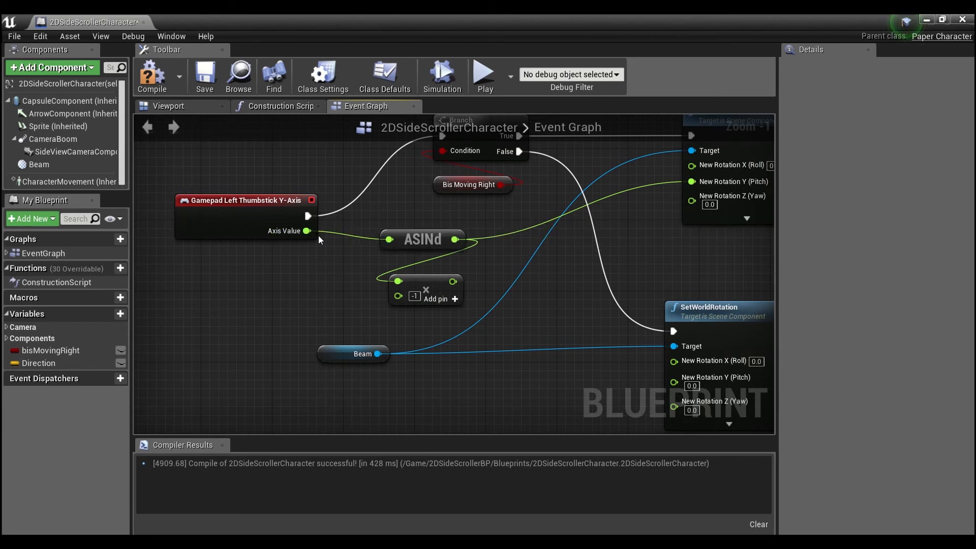
mouse_move(386, 322)
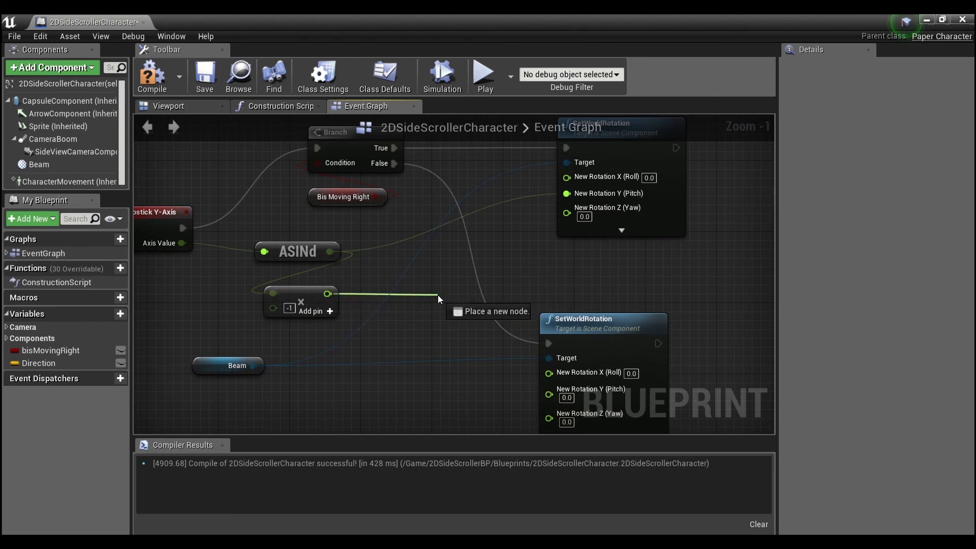
text(minus)
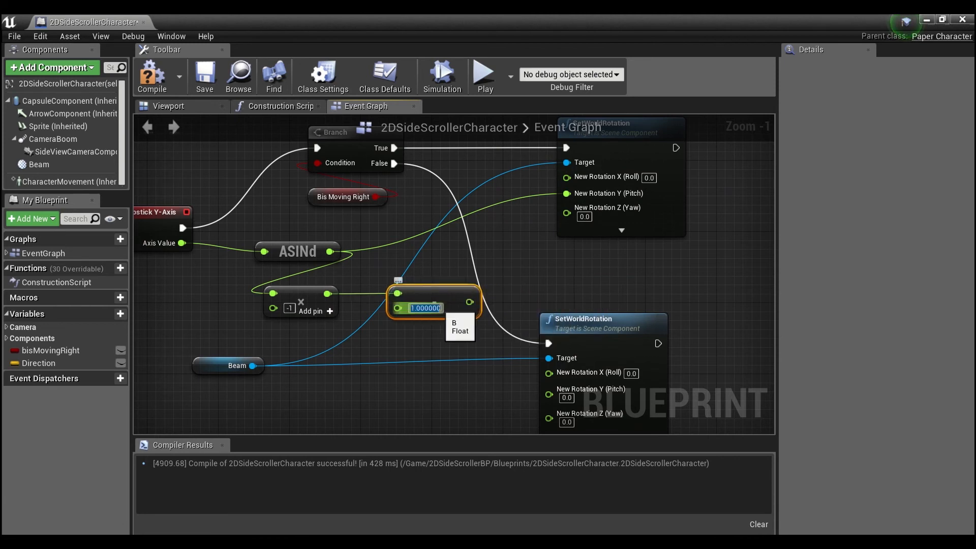
text(180)
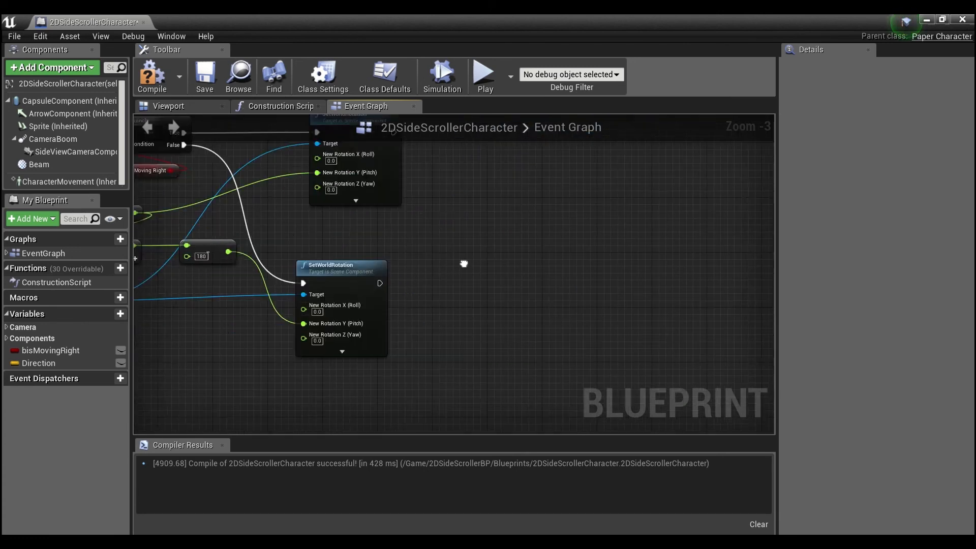
Compile the character blueprint and play the level to see the debug beam.
scroll(down, 3)
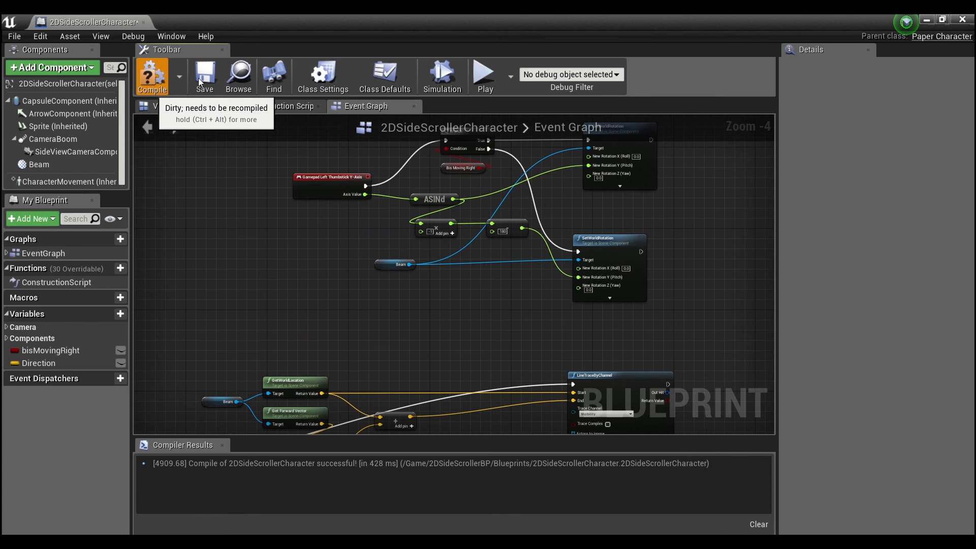
click(151, 74)
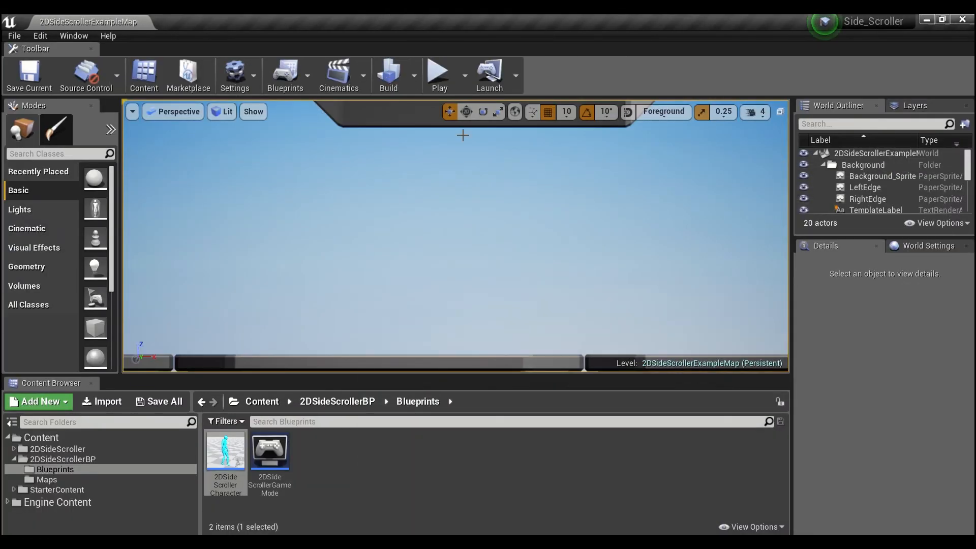
click(439, 74)
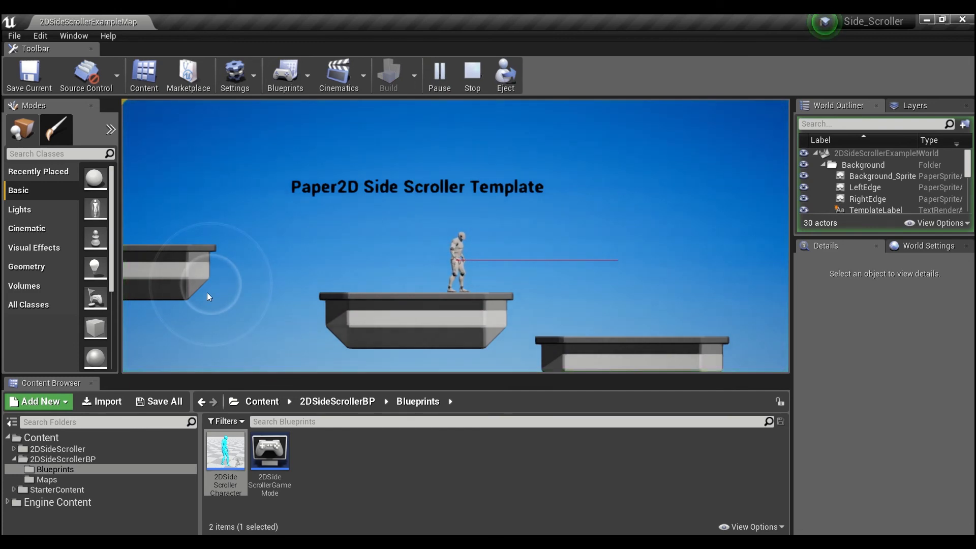